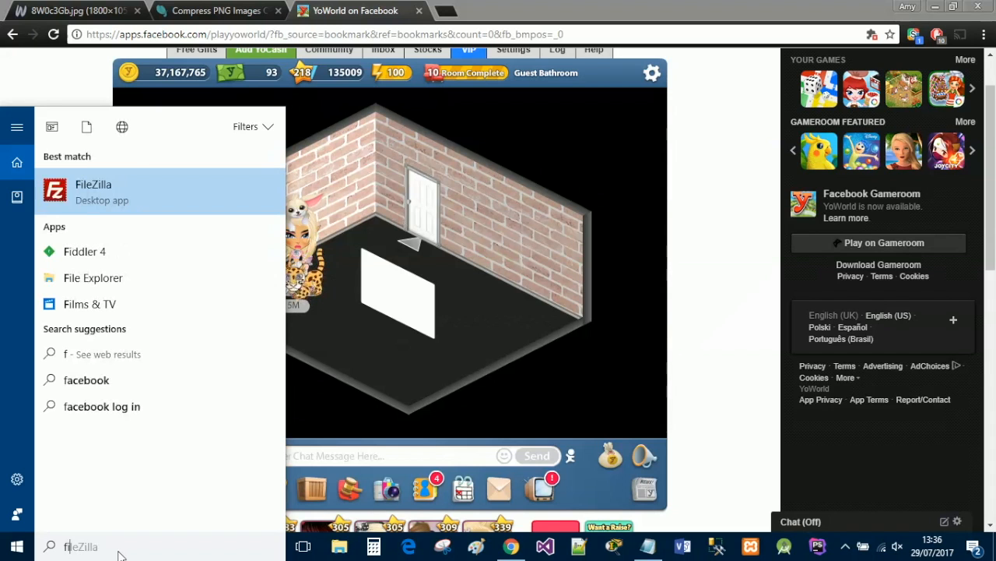
Step: Enable Capture HTTPS CONNECTs and Decrypt HTTPS traffic in Fiddler's HTTPS options
type("id")
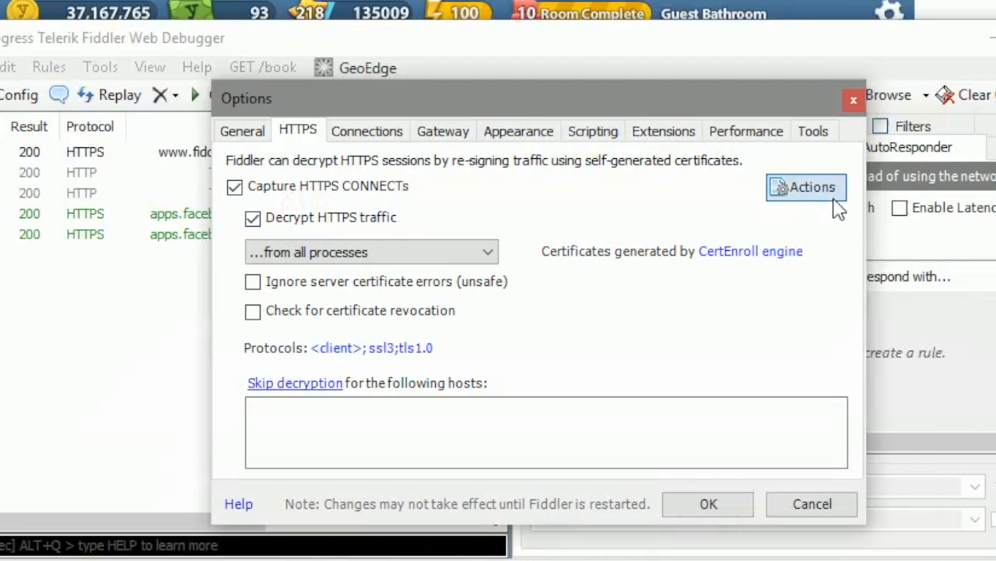
left_click(809, 187)
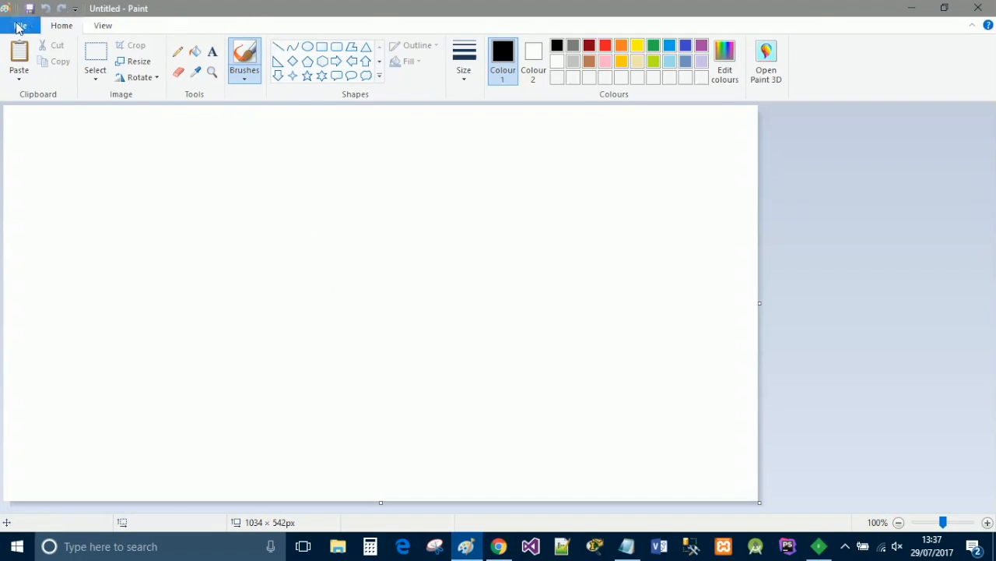
Step: Load the Minion image in Paint and resize it to 390 by 260 pixels without aspect ratio
left_click(19, 24)
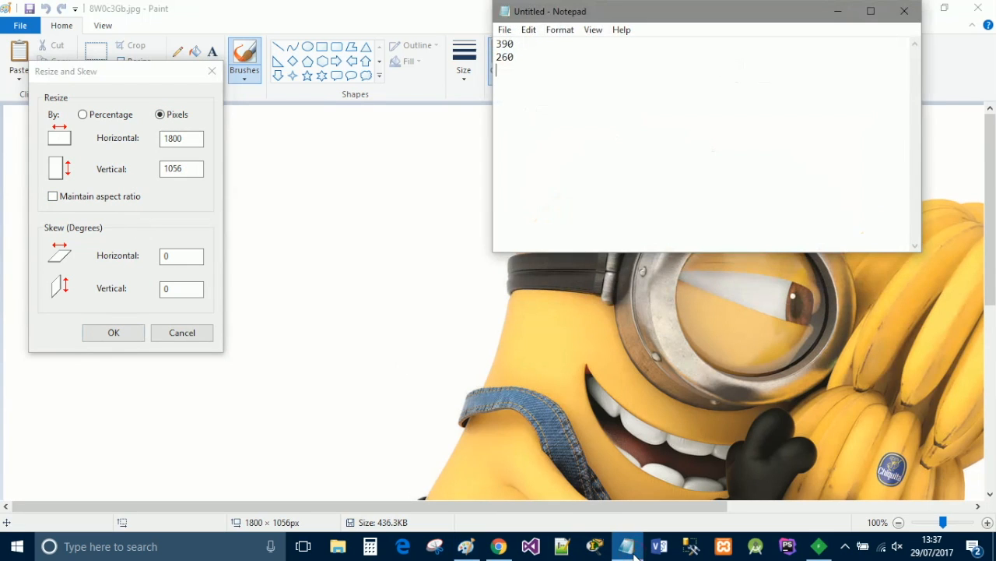
left_click(498, 545)
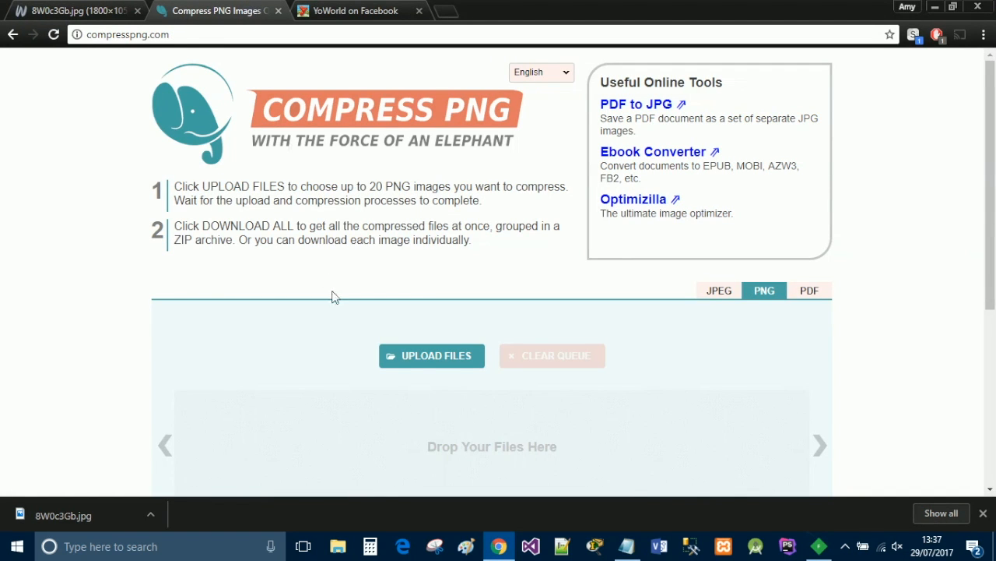
Step: Upload the resized Minion picture from the Youtube folder to compresspng.com for compression
left_click(431, 355)
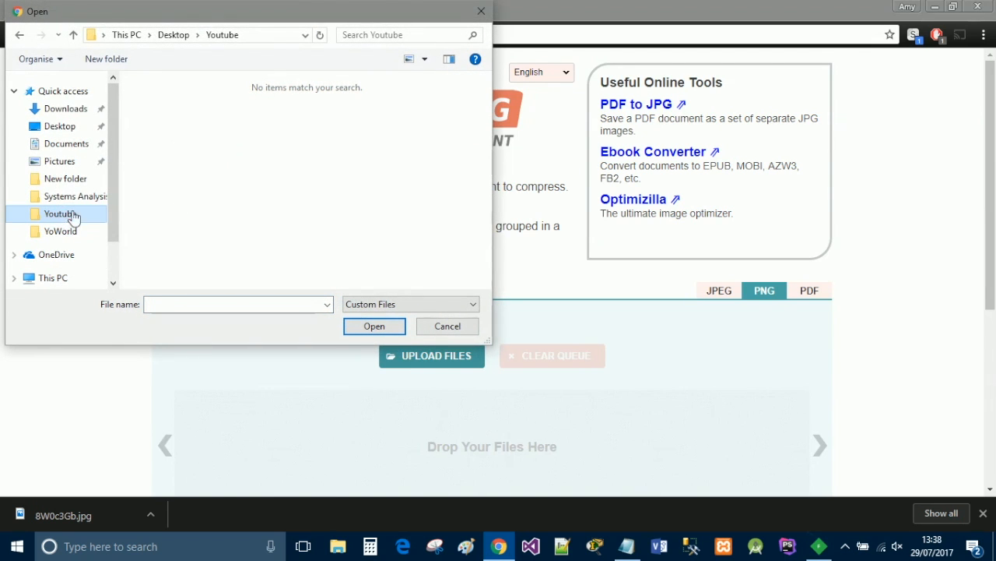
left_click(447, 325)
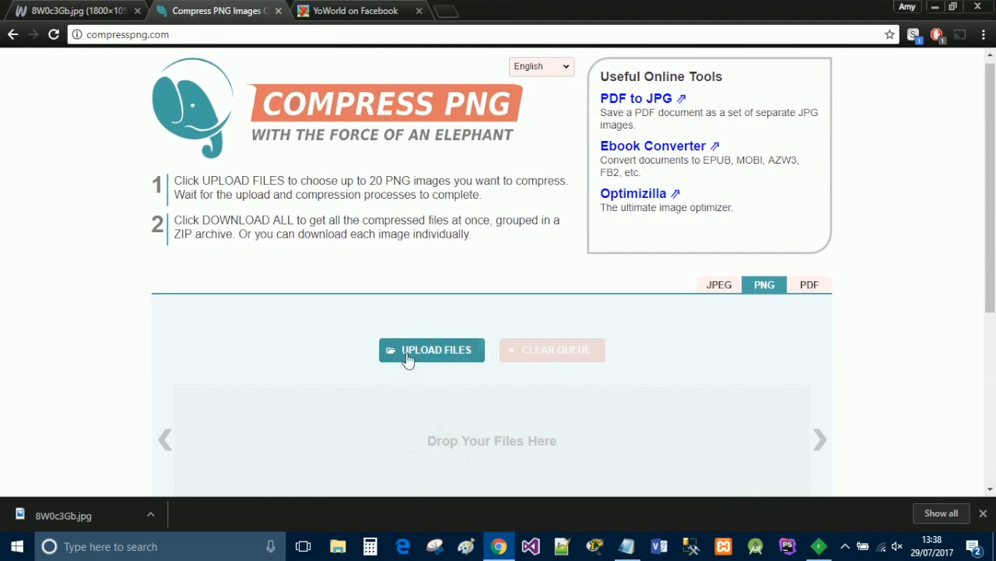
left_click(431, 349)
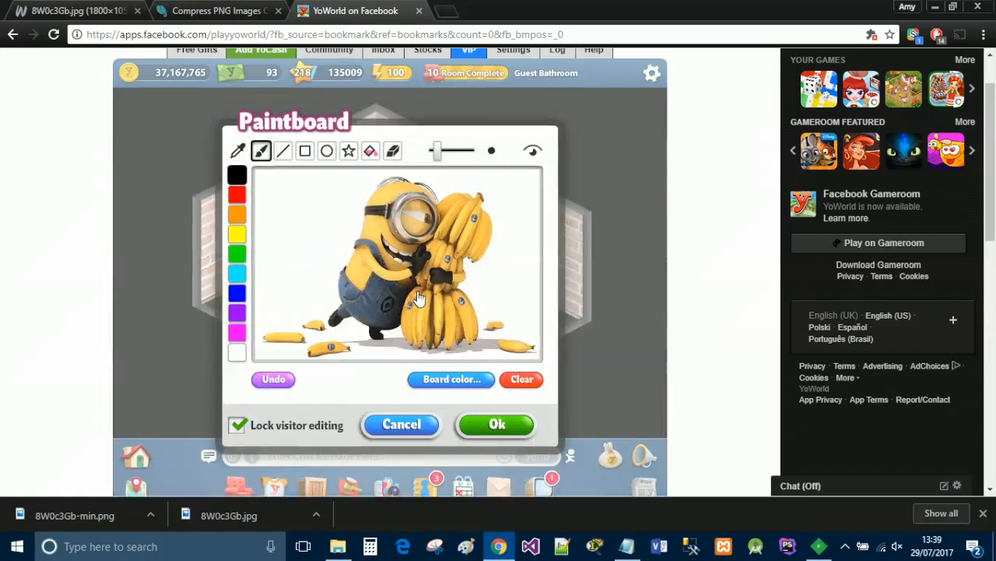
Step: Confirm Ok on the Paintboard dialog and reload the YoWorld game page
left_click(497, 423)
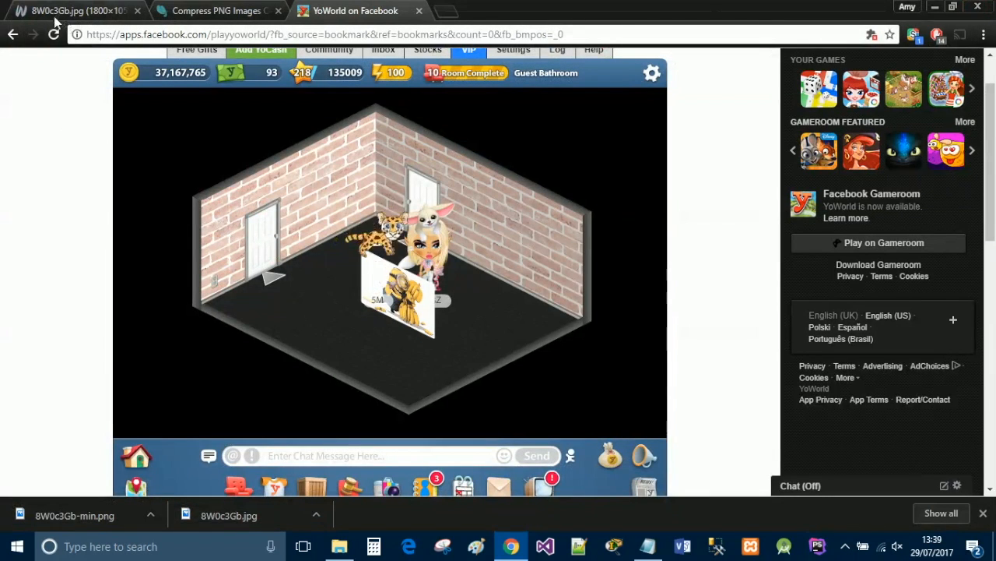
left_click(54, 35)
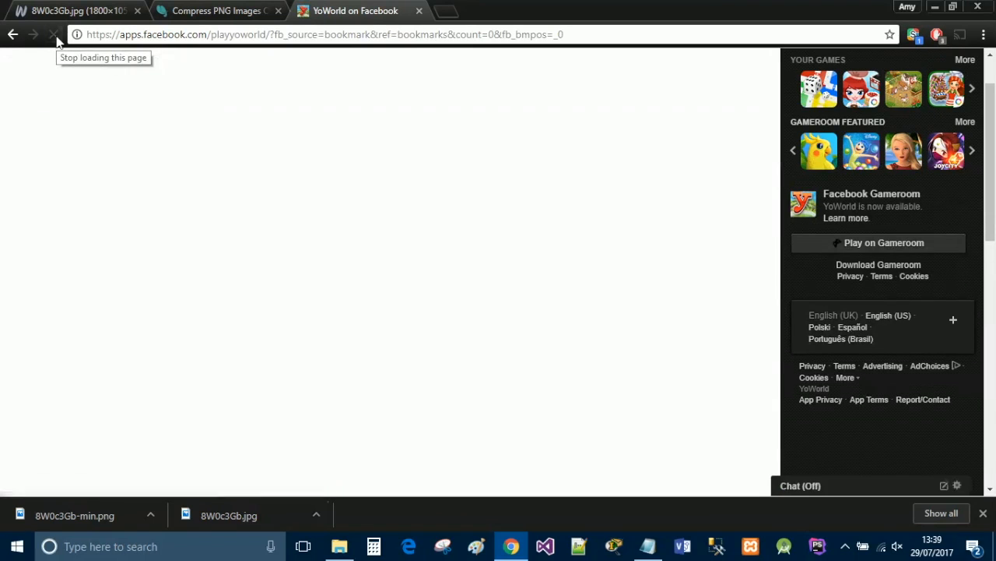